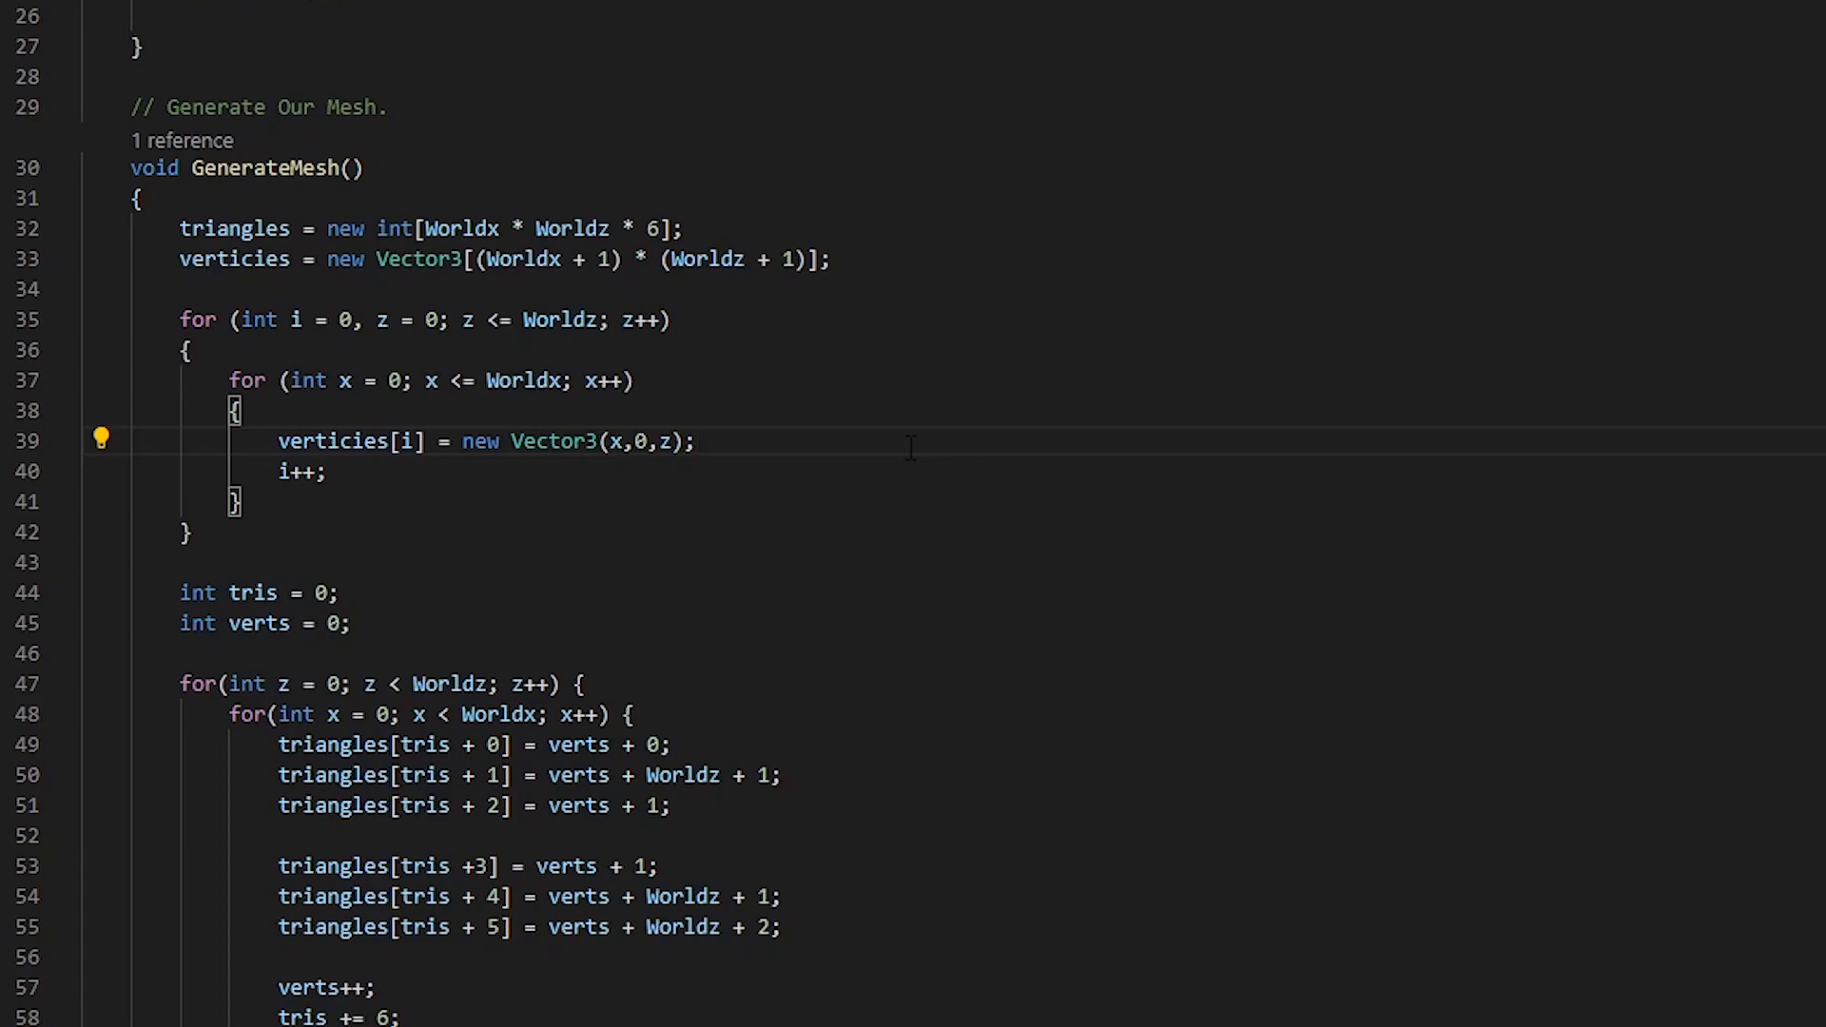
Replace the zero vertex height in Vector3(x,0,z) with Mathf.PerlinNoise(x * 2, z * .3f).
double_click(332, 442)
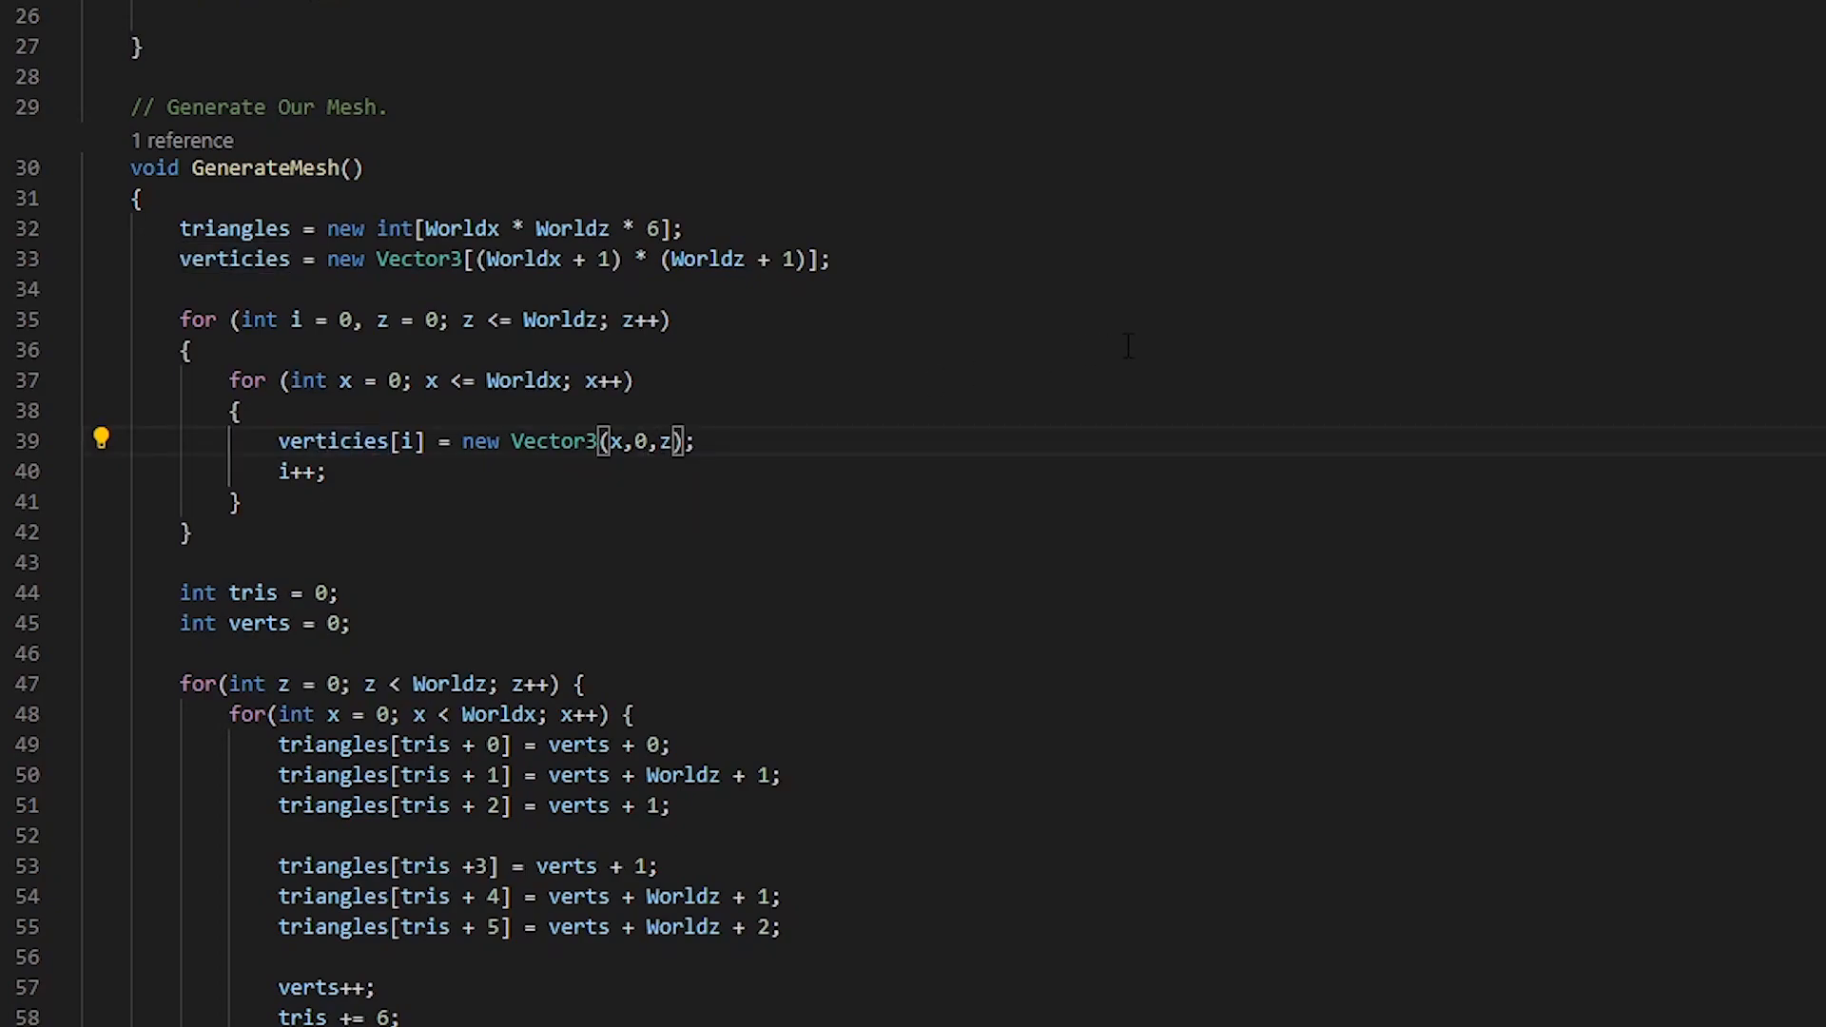
text(Mathf.PerlinNoise()
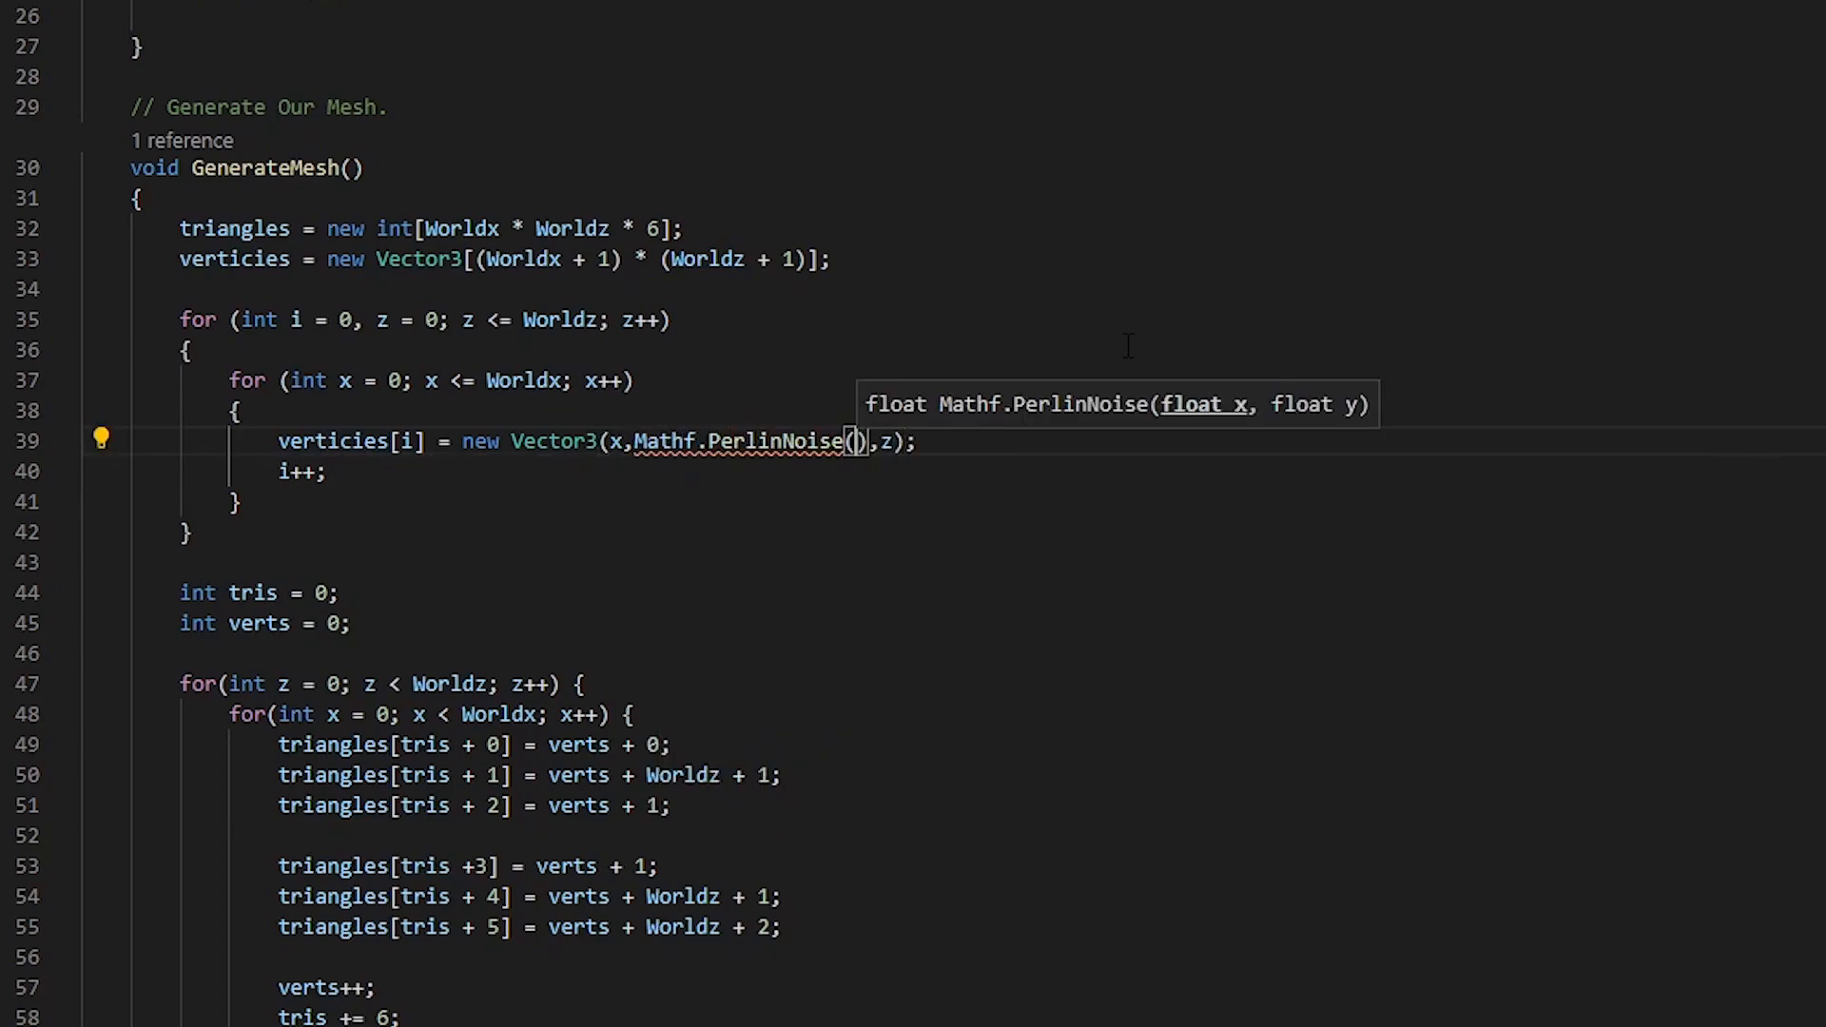
text(x *)
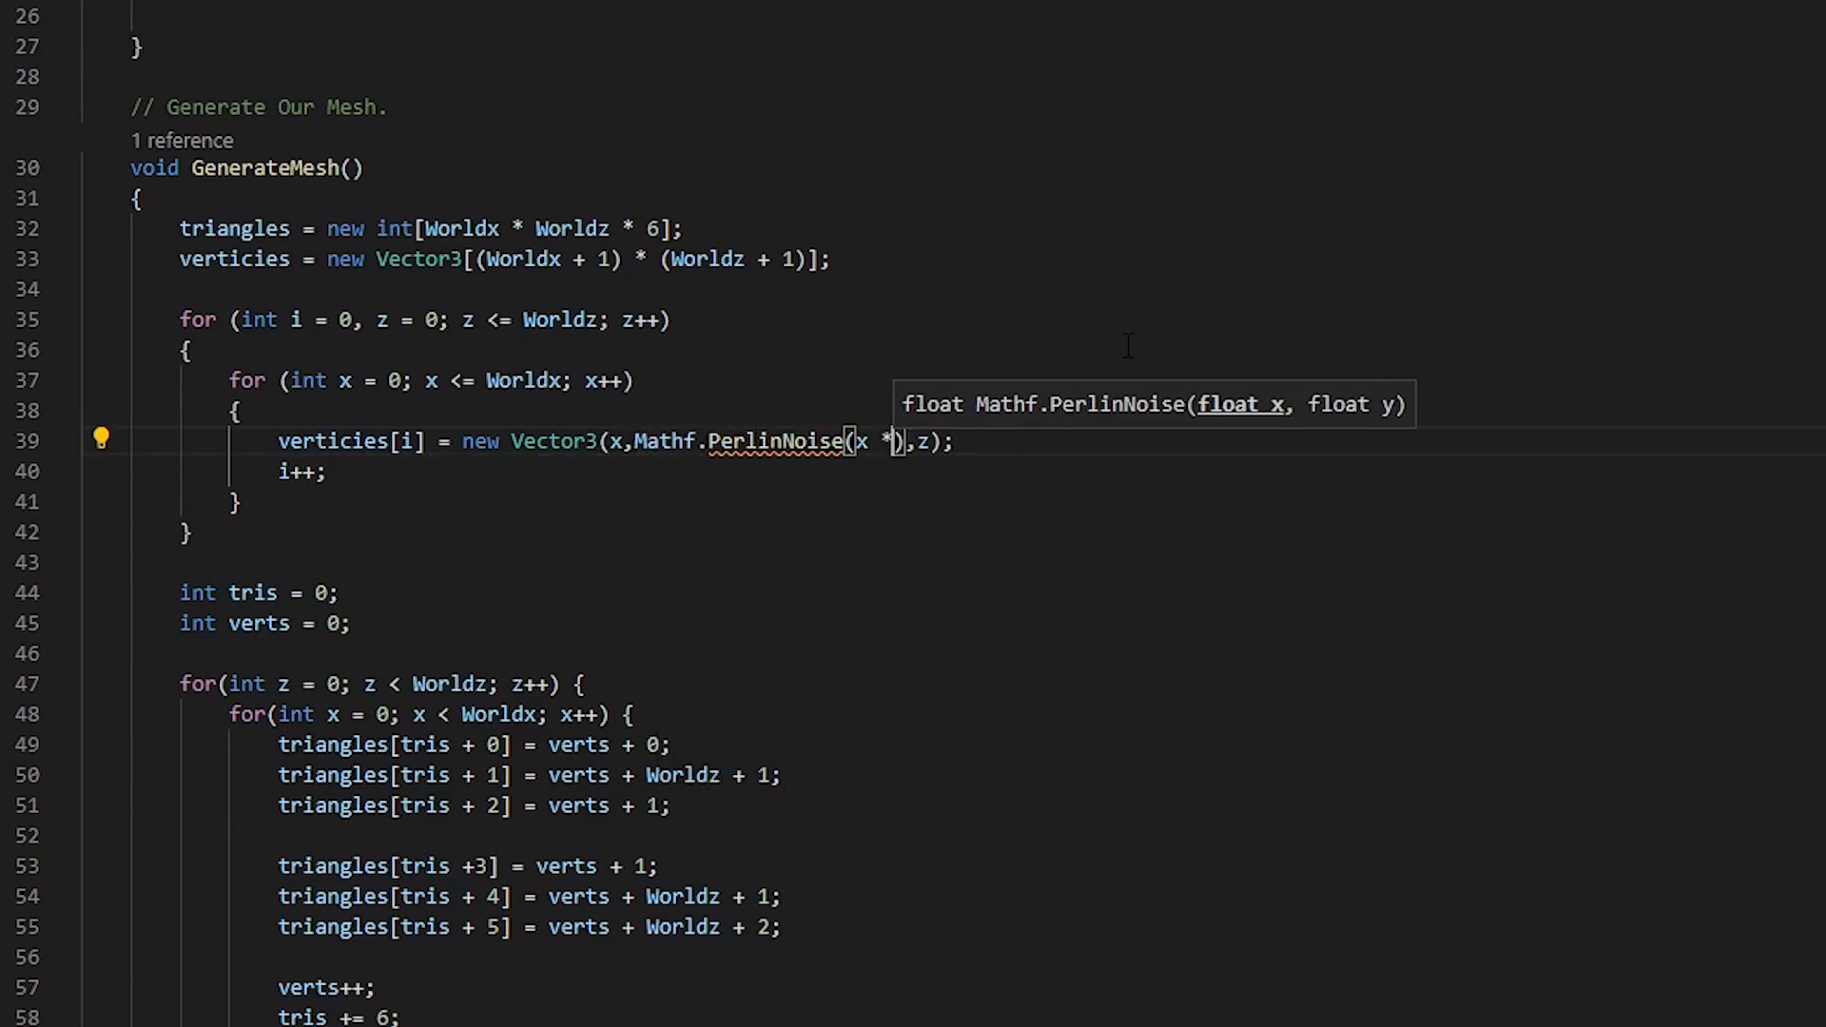
text(2, z *)
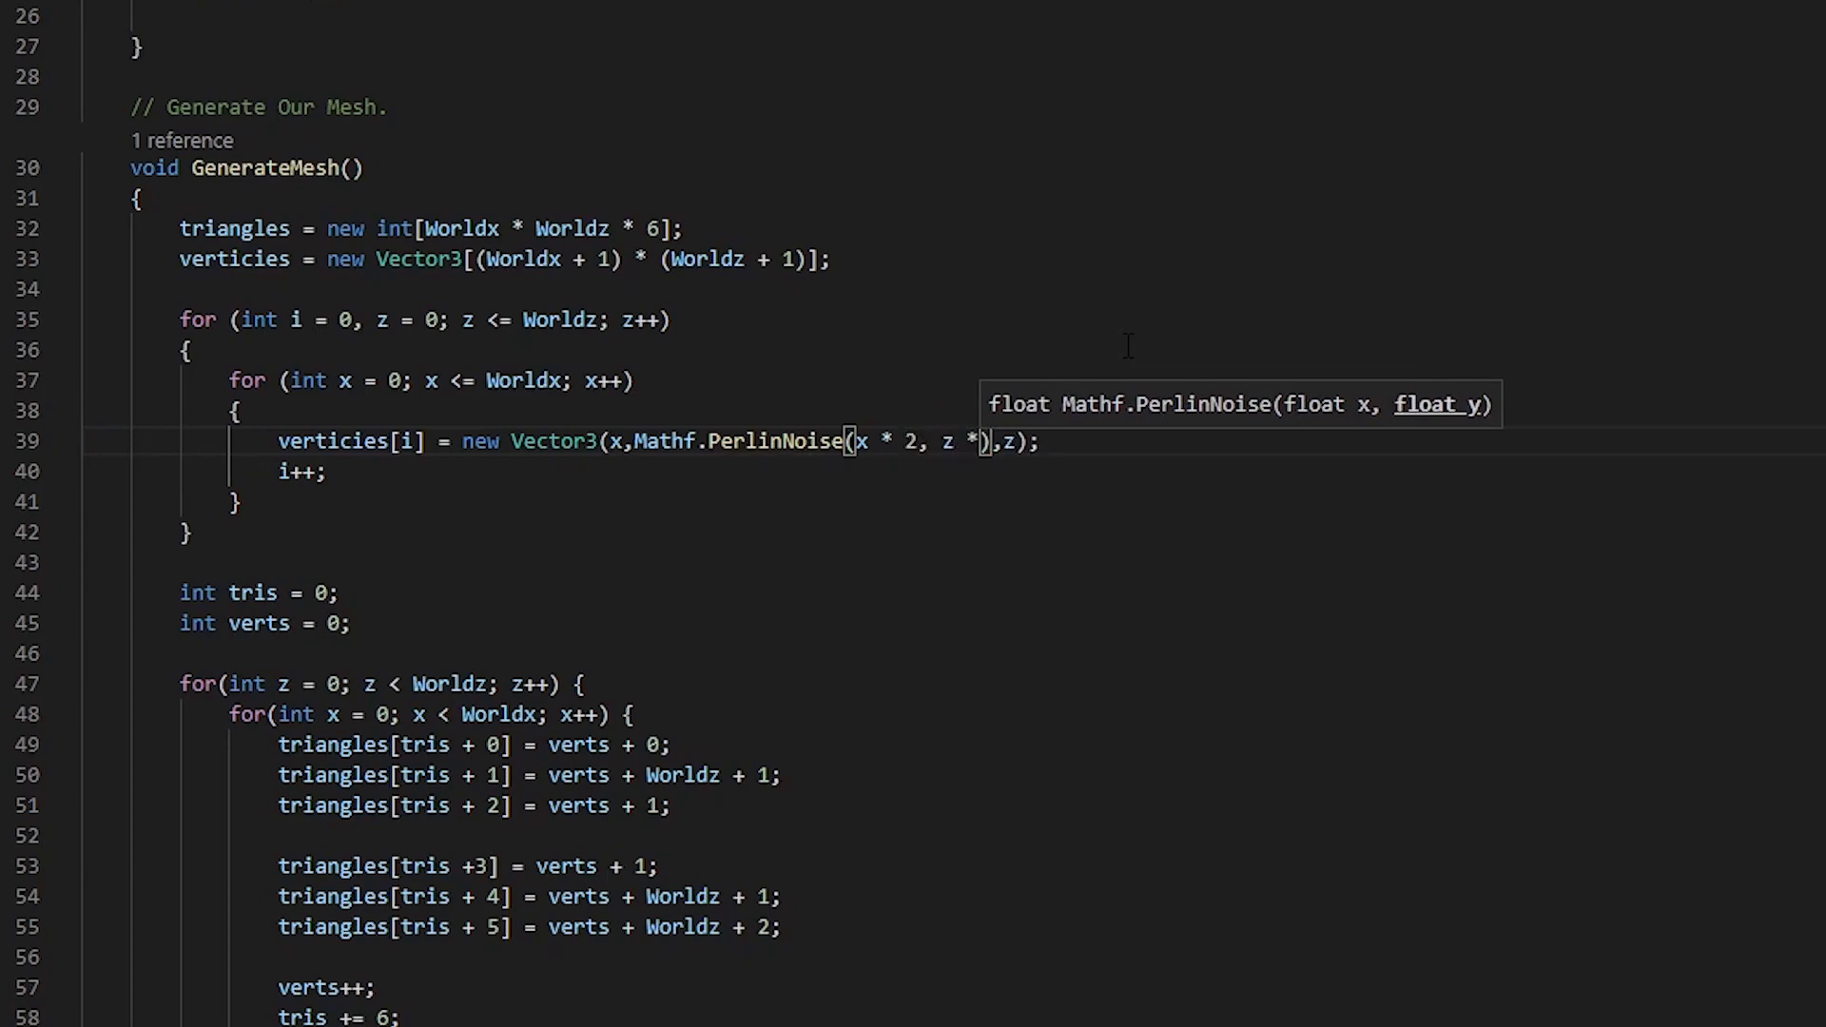
text(.3f)
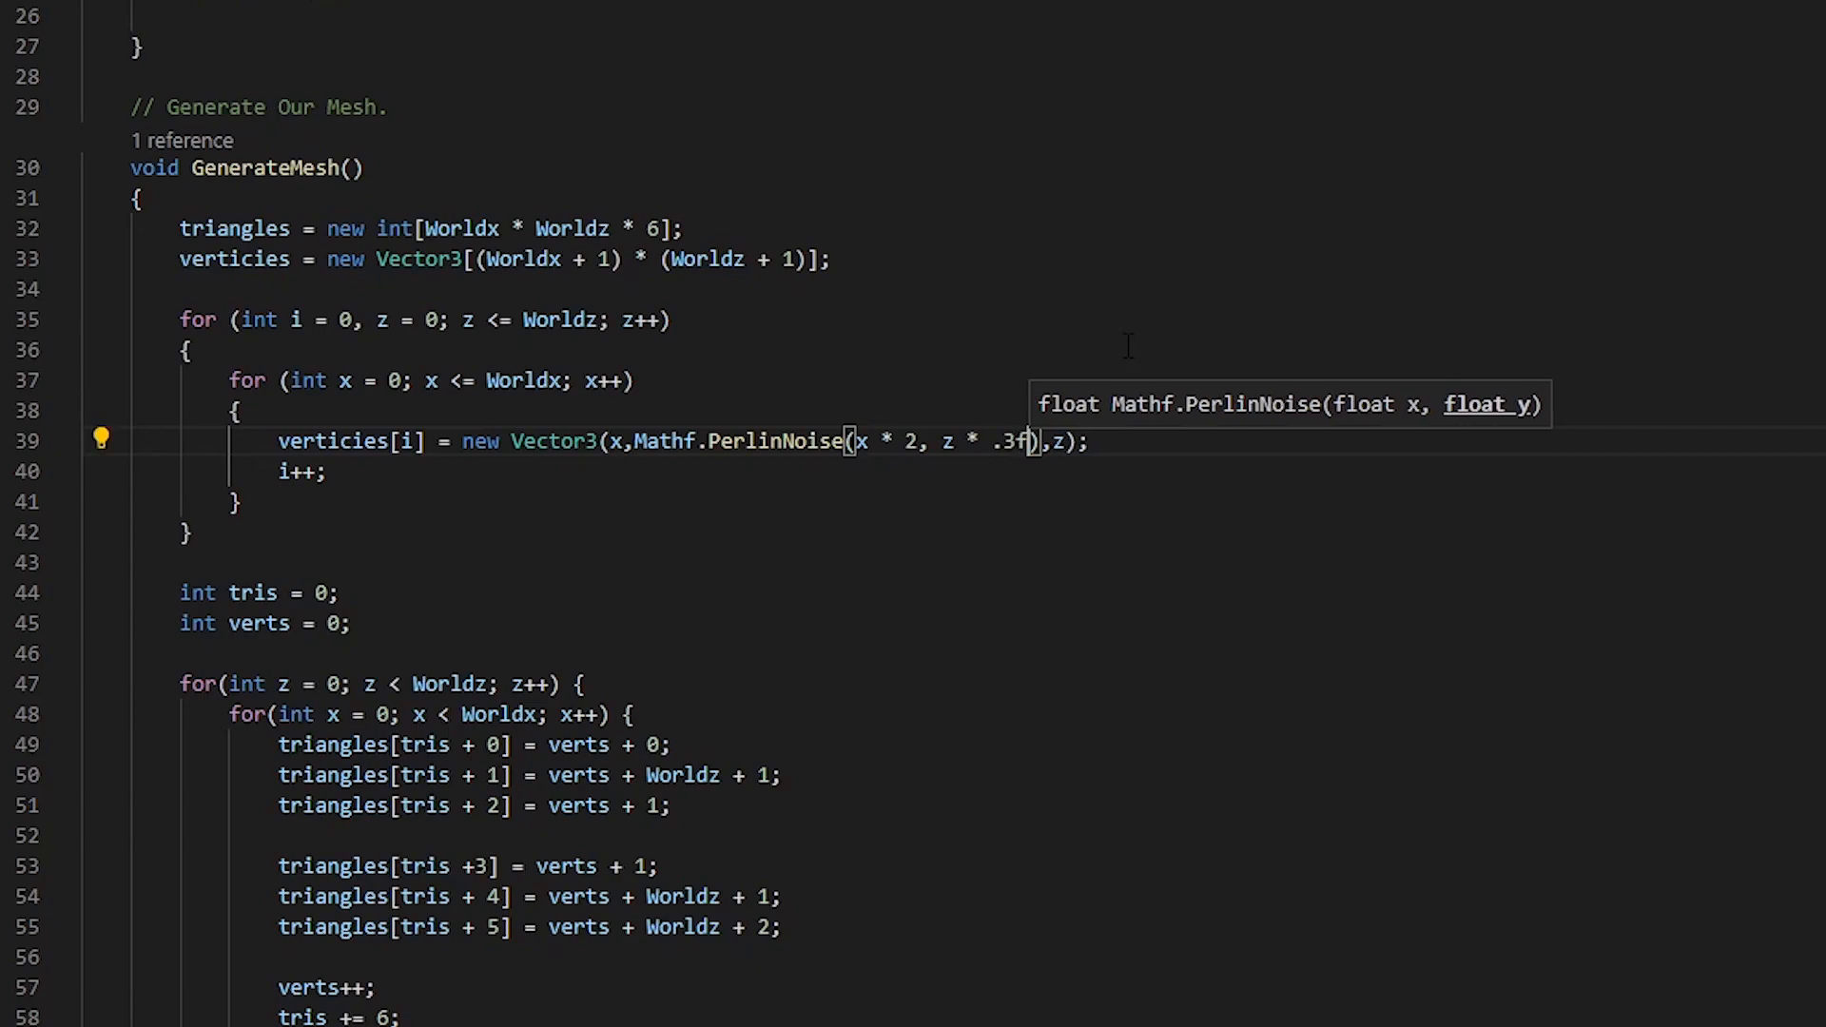
text(/)
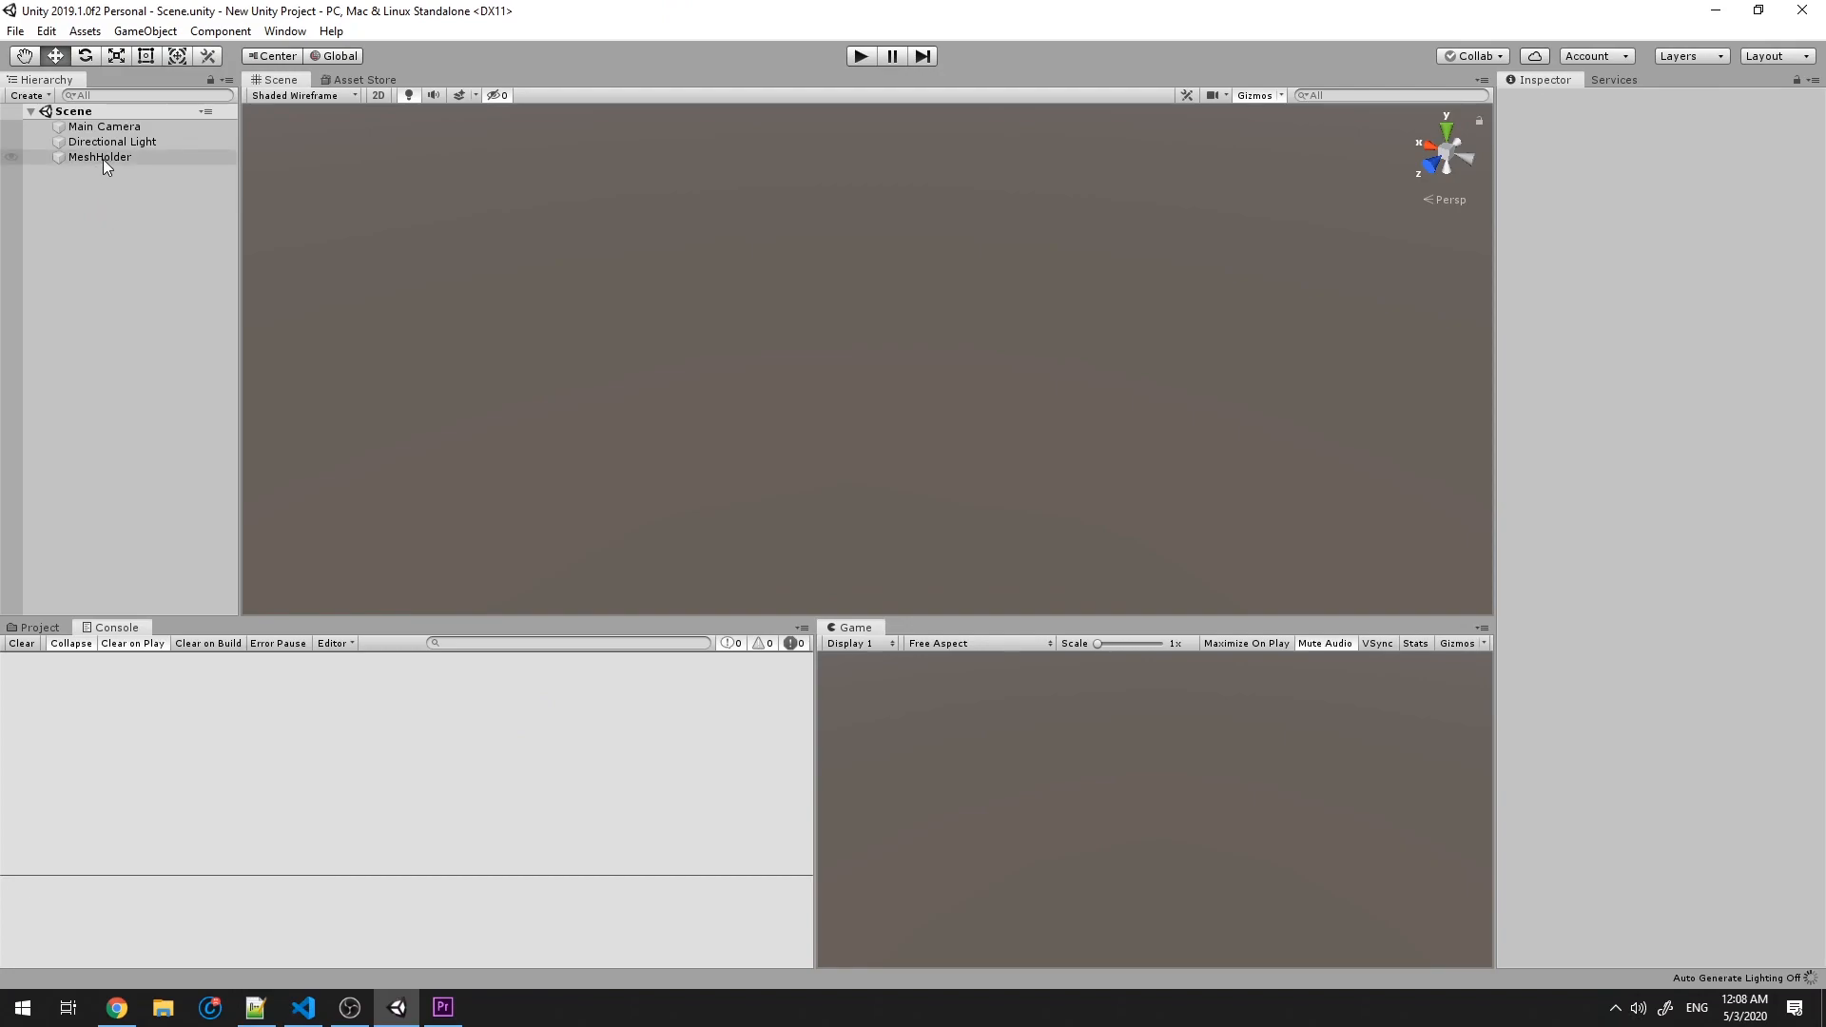
Select MeshHolder to show its Mesh Generator with Worldx and Worldz at 10.
click(99, 156)
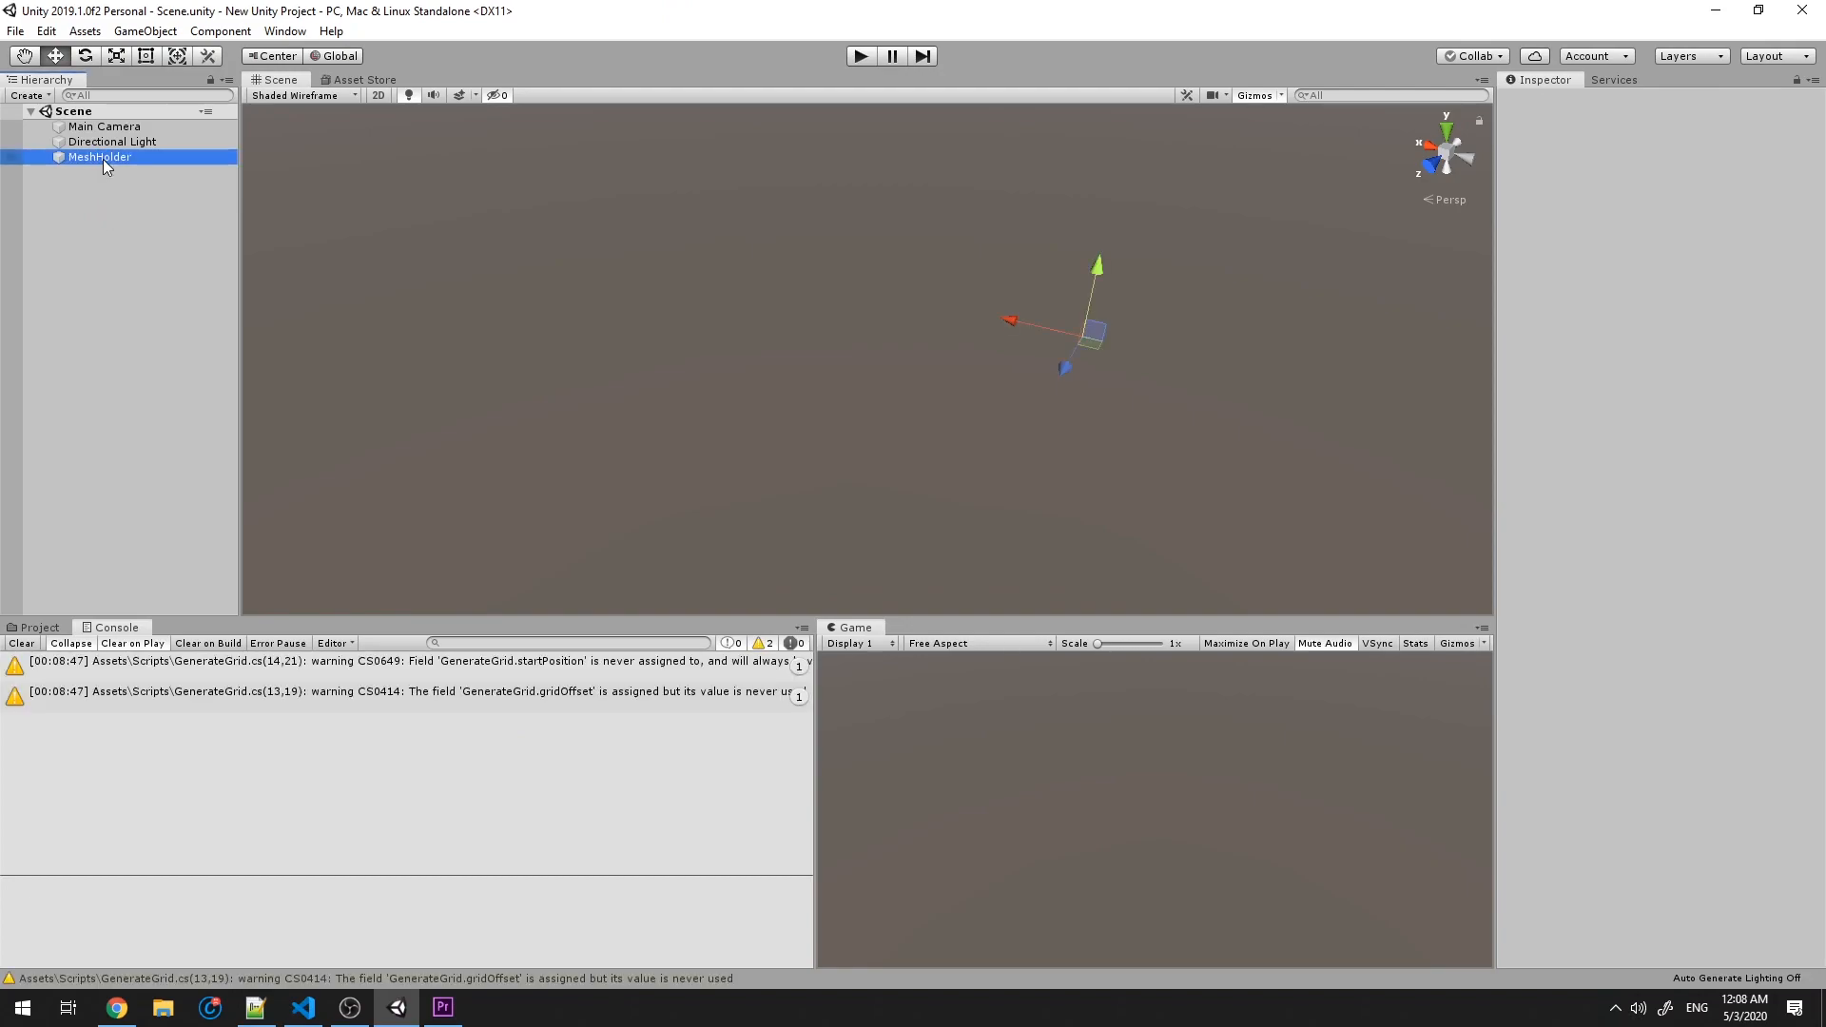
click(99, 157)
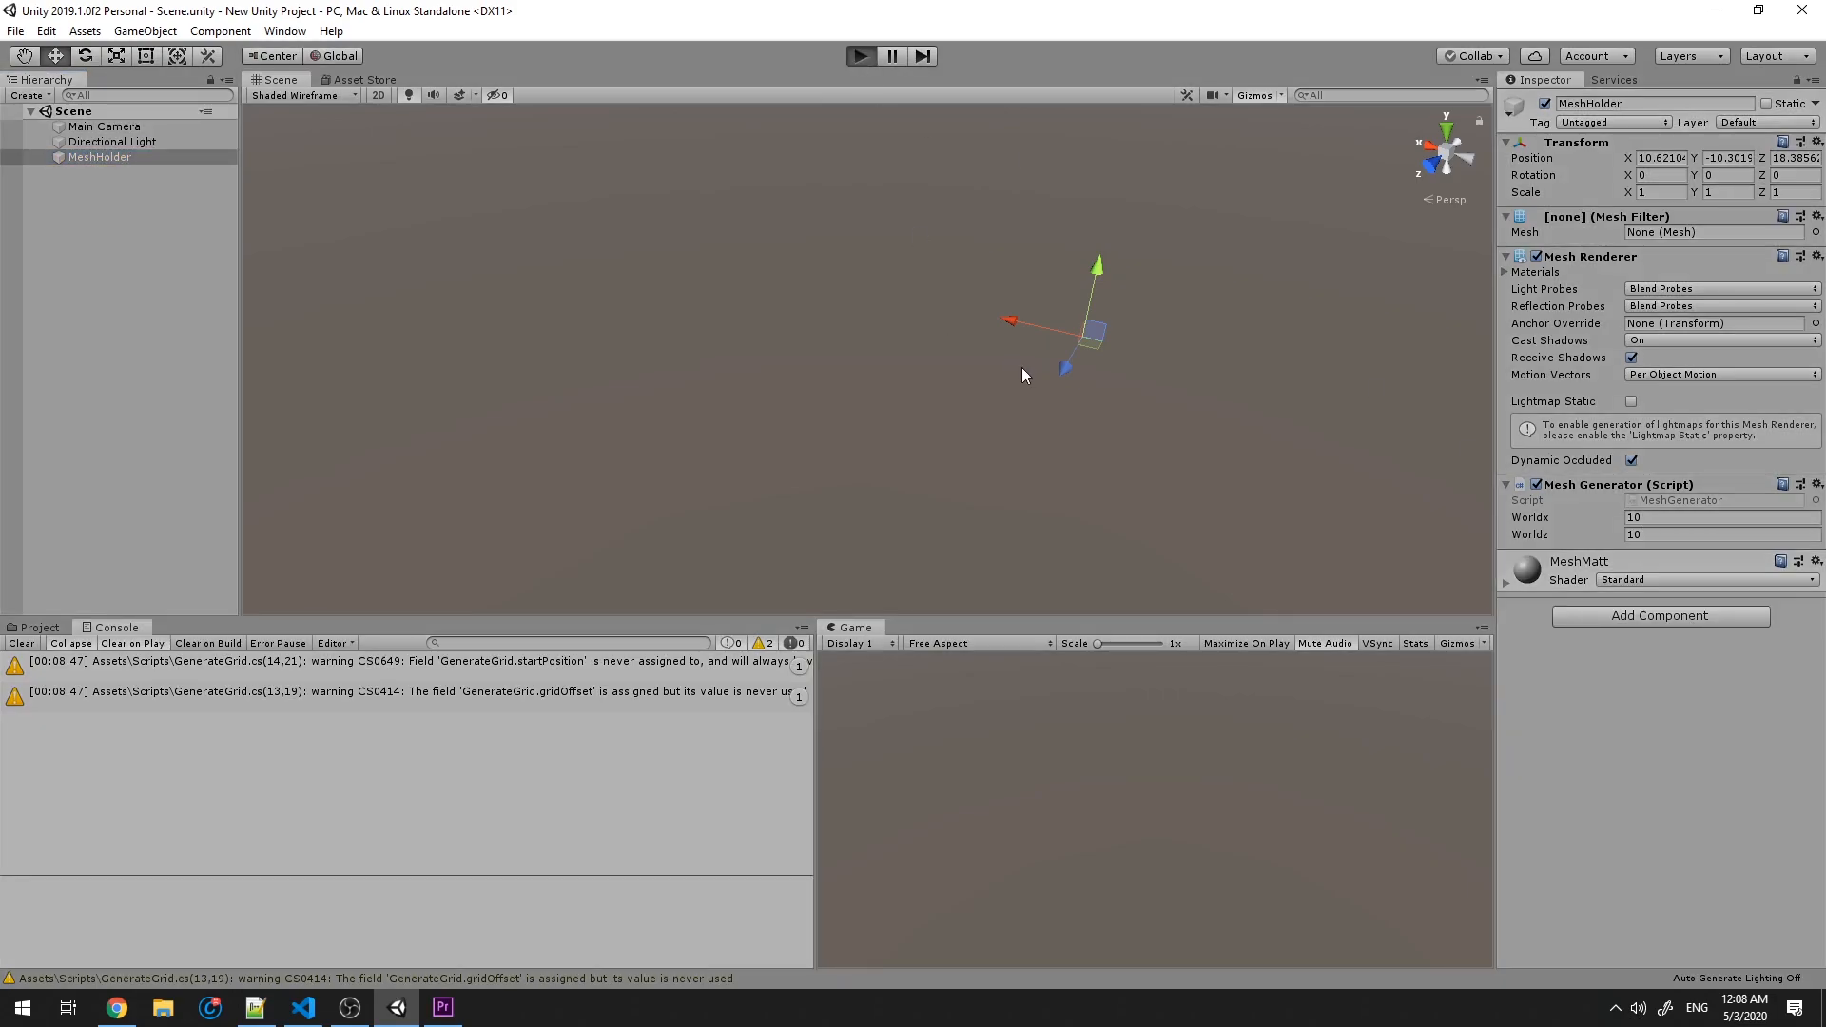
Enter Play mode to generate the bumpy Perlin-noise terrain mesh.
click(860, 55)
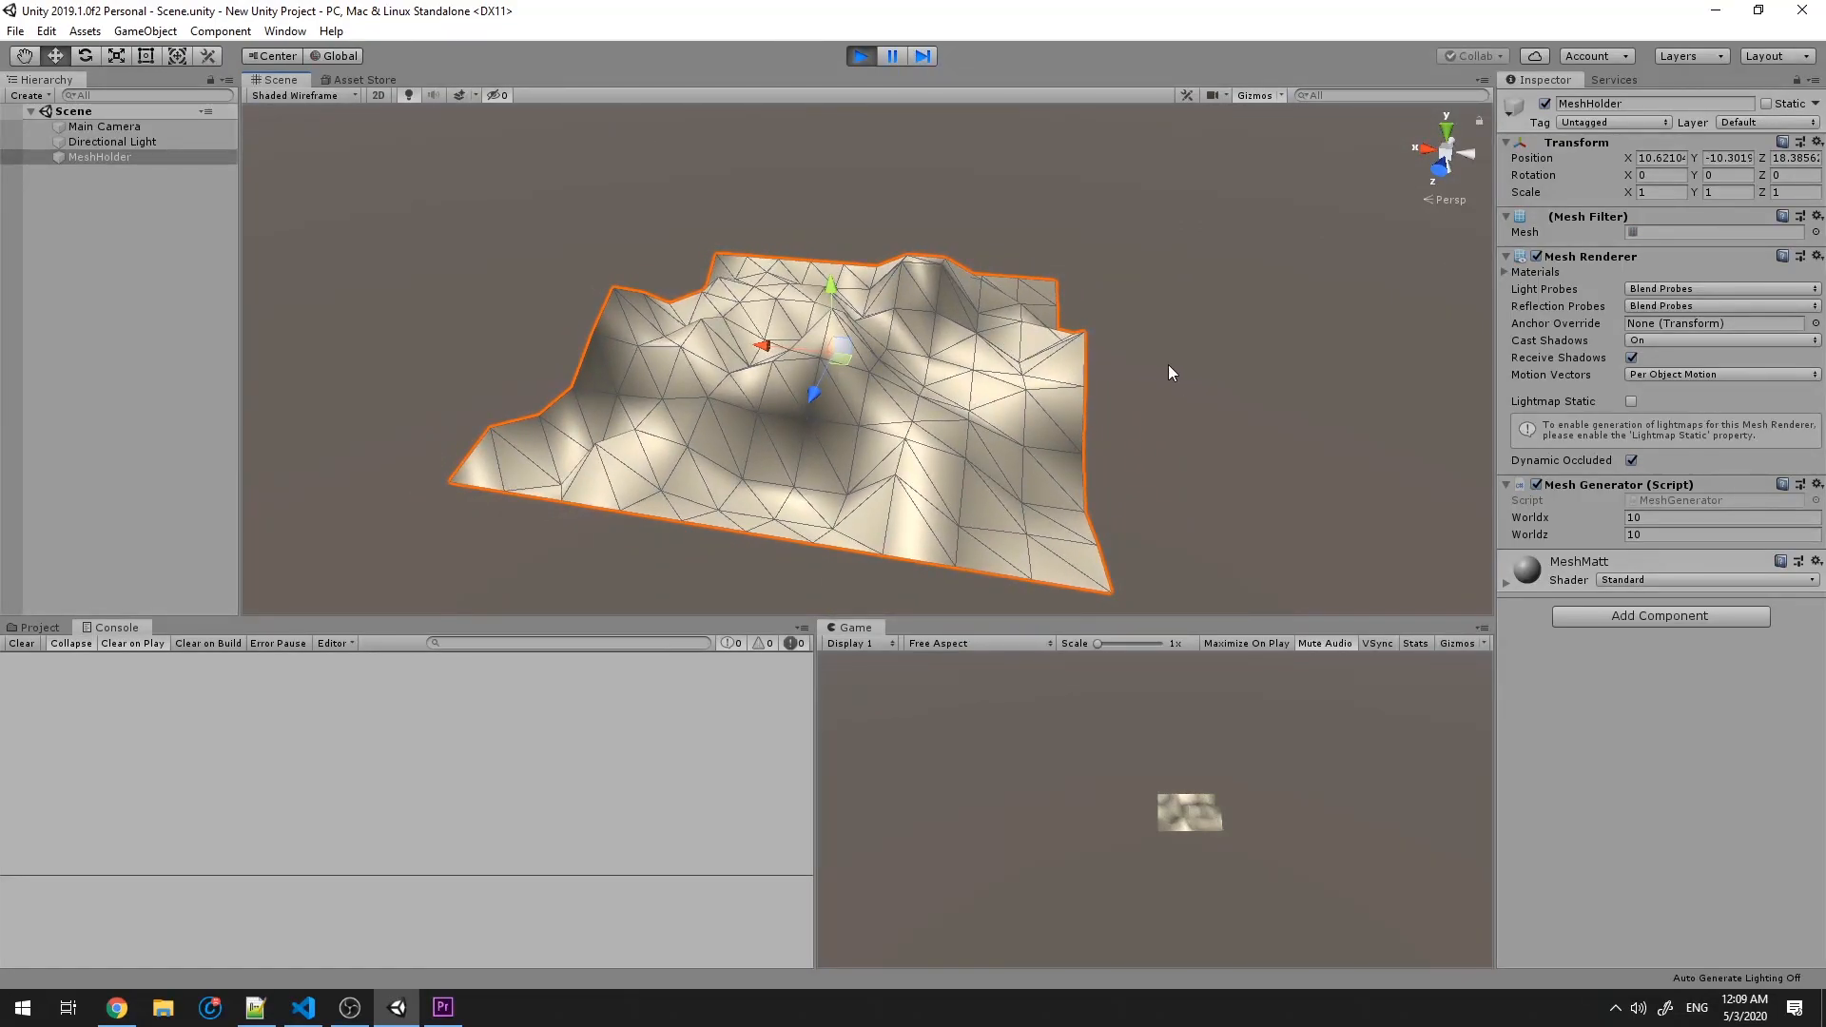
mouse_move(365, 961)
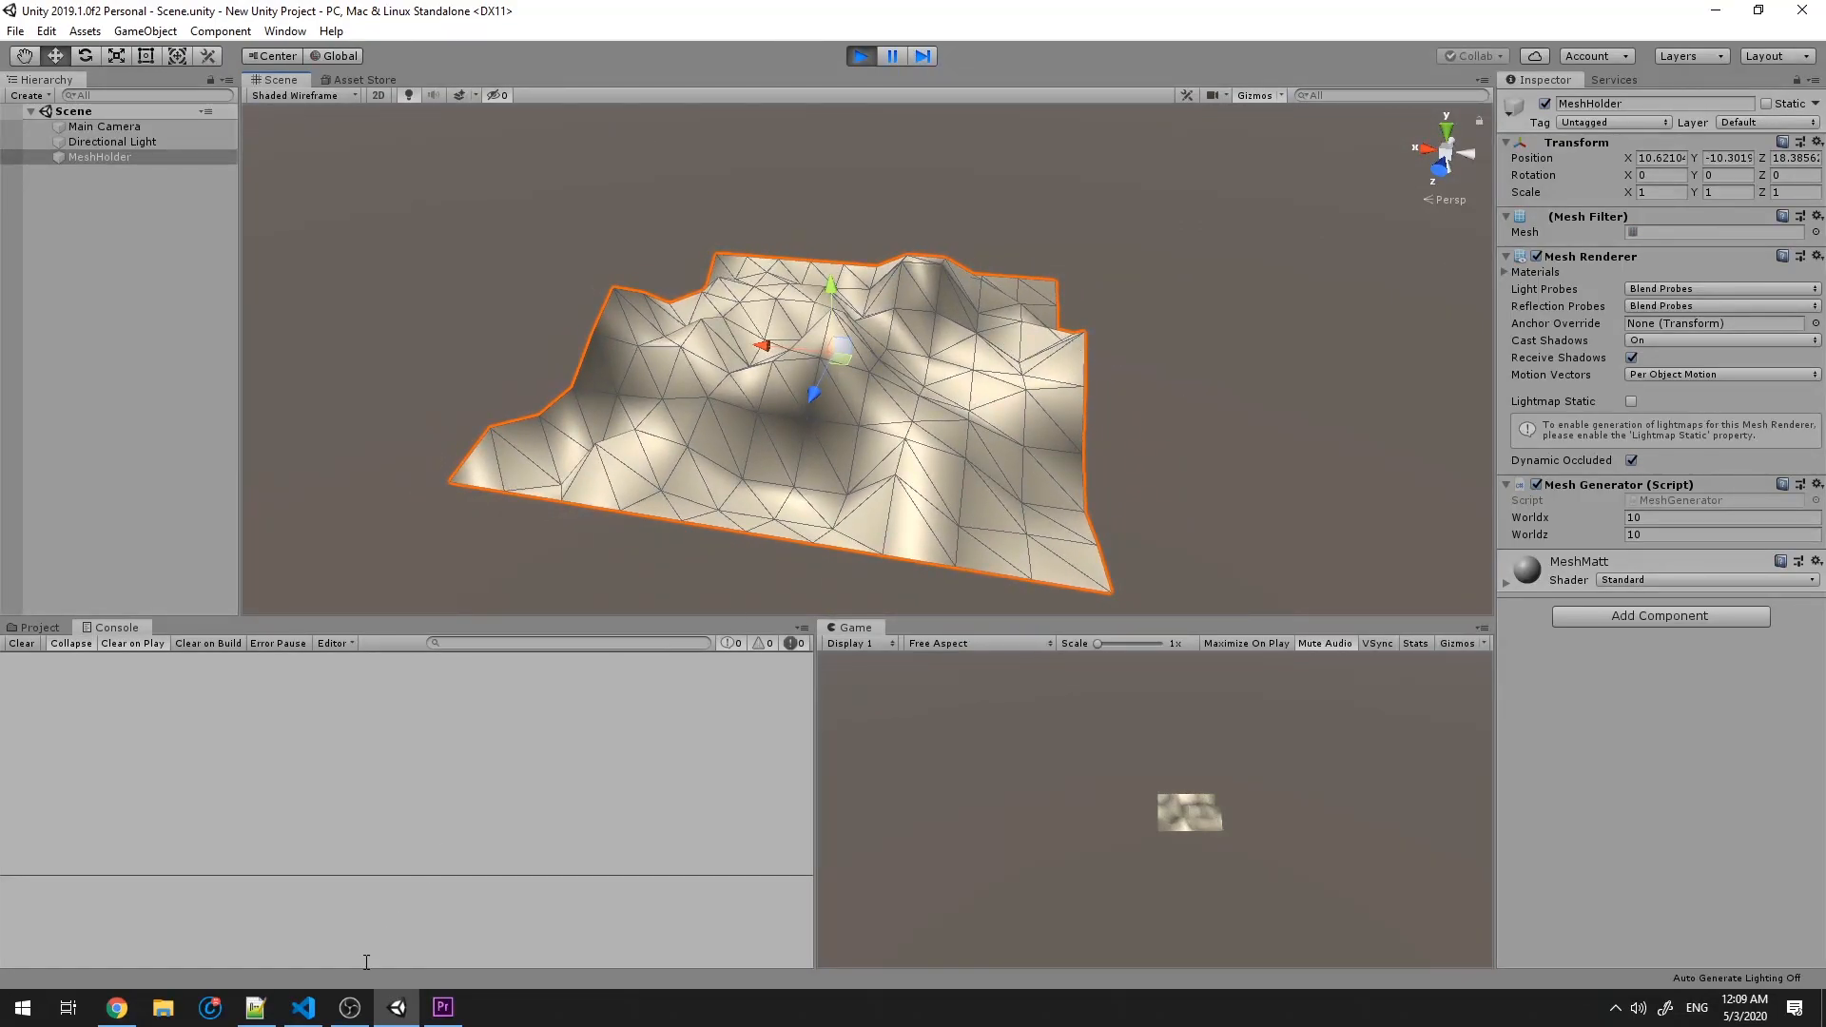